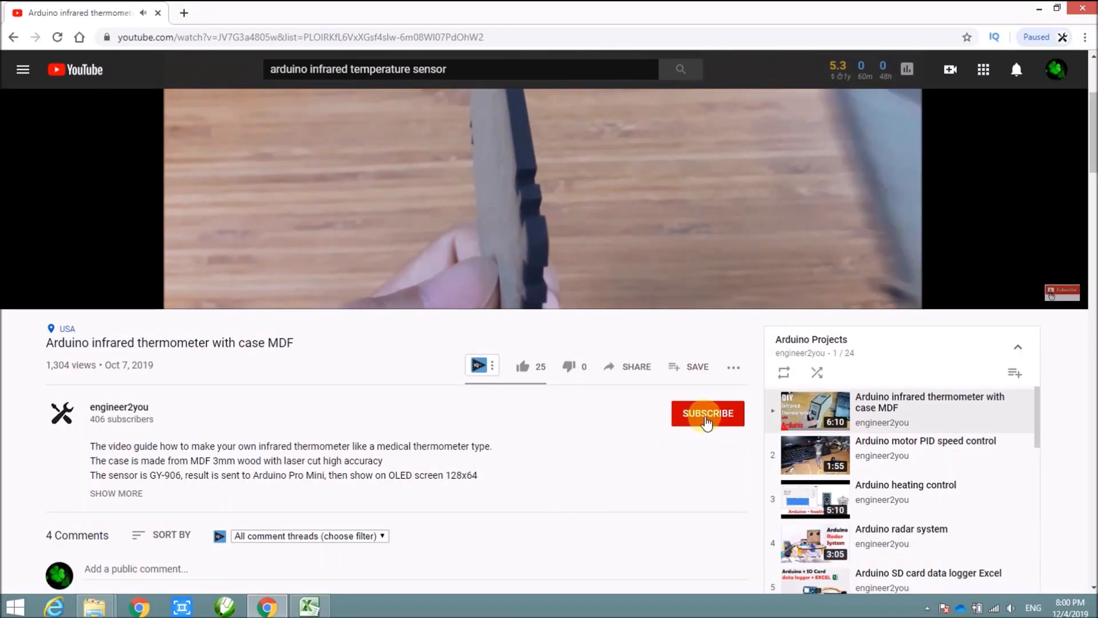
# Subscribe to the engineer2you channel below the Arduino infrared thermometer video
pyautogui.click(707, 413)
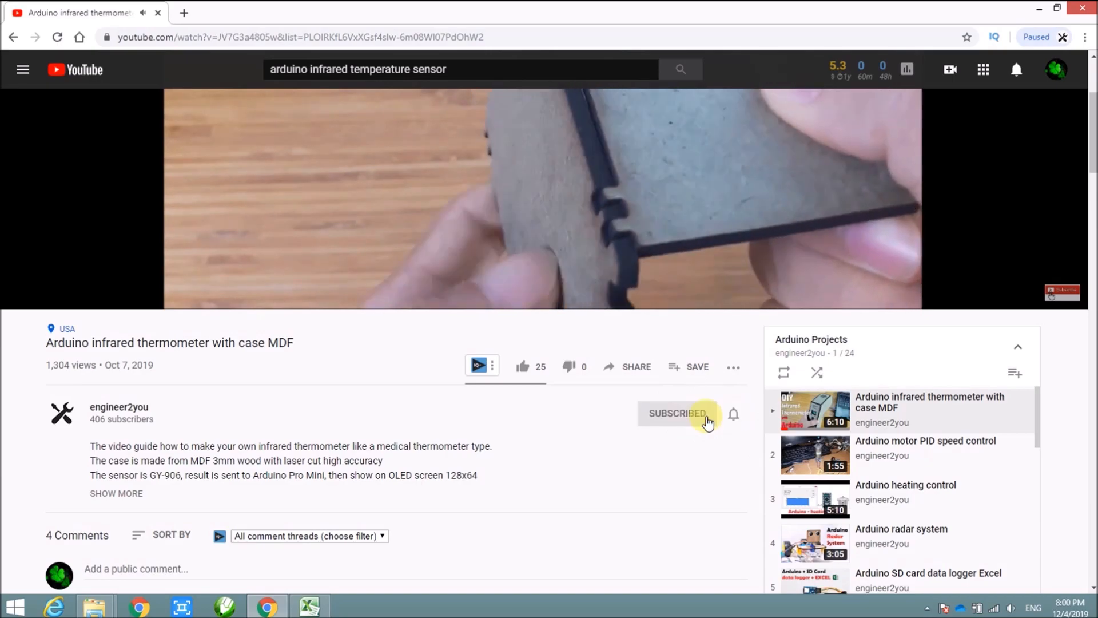